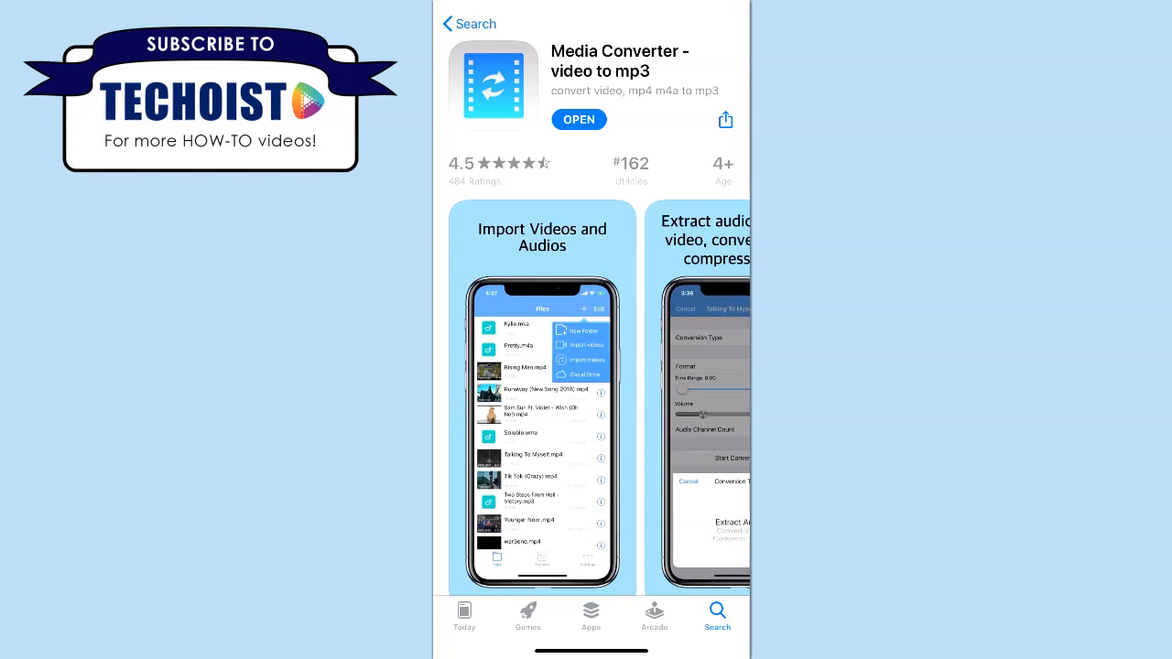
Step: Launch Media Converter from its App Store page to reach the empty media library
{"action": "left_click", "coordinate": [577, 119]}
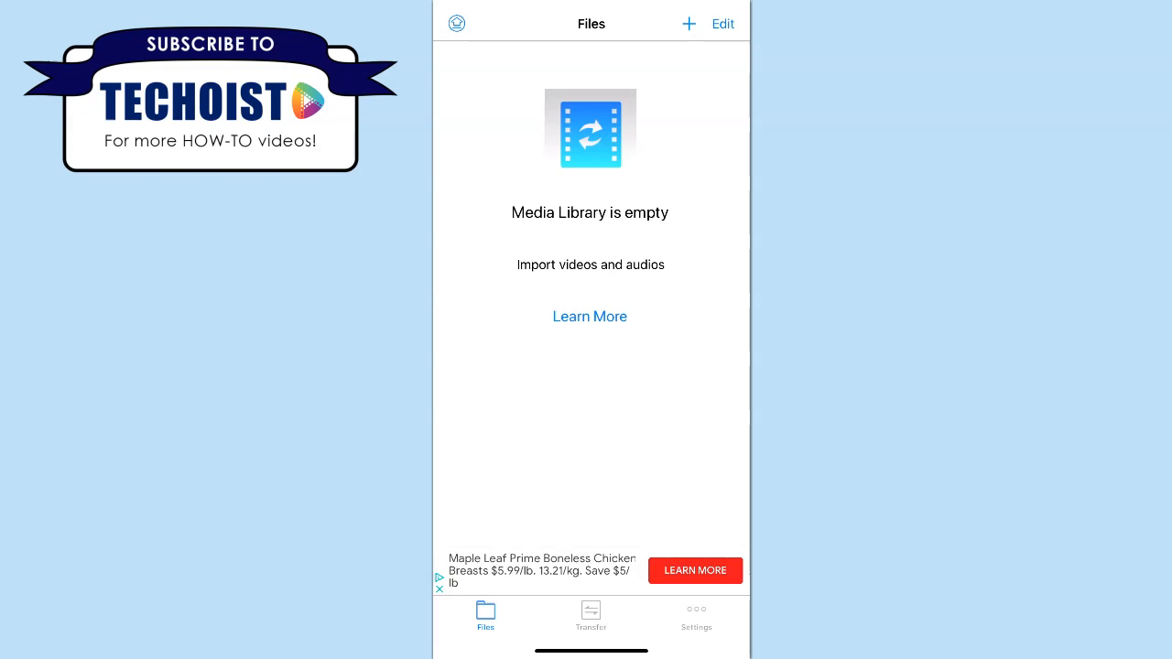
{"action": "left_click", "coordinate": [590, 64]}
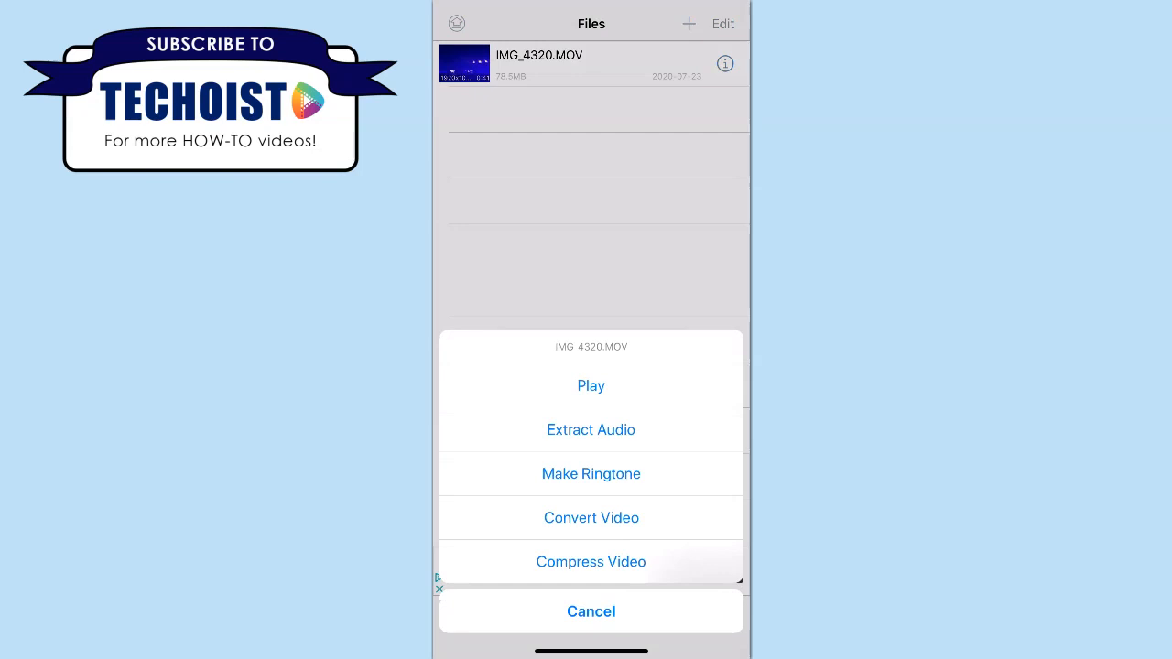
Step: Choose Extract Audio for IMG_4320.MOV, opening its MP3 extraction setup
{"action": "left_click", "coordinate": [590, 430]}
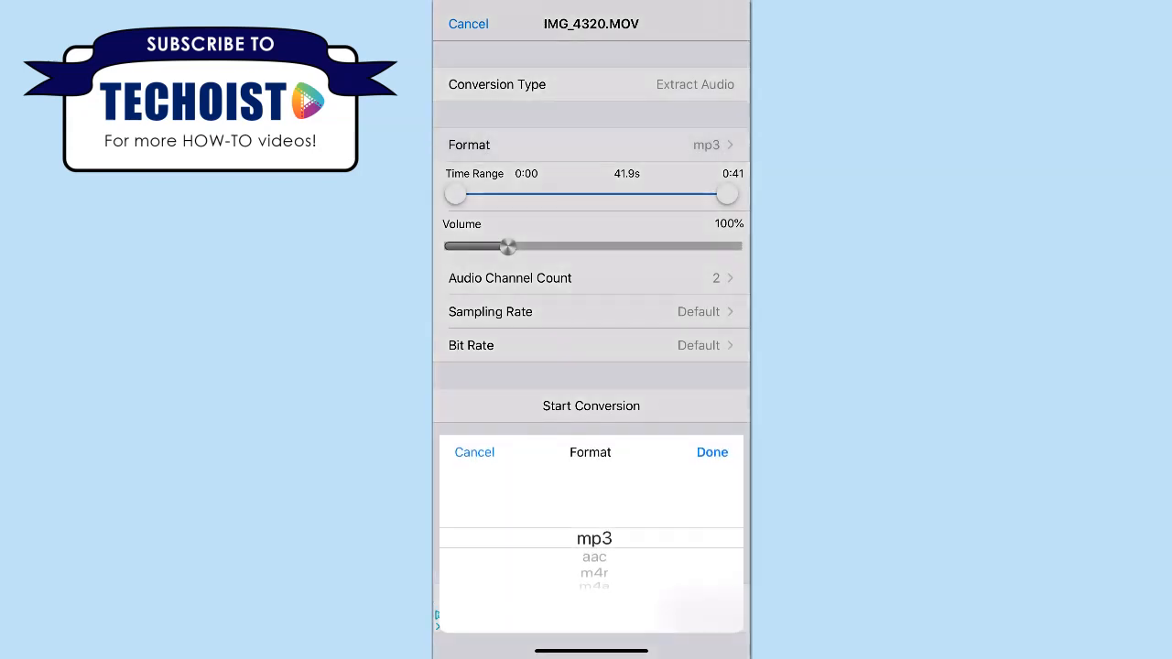